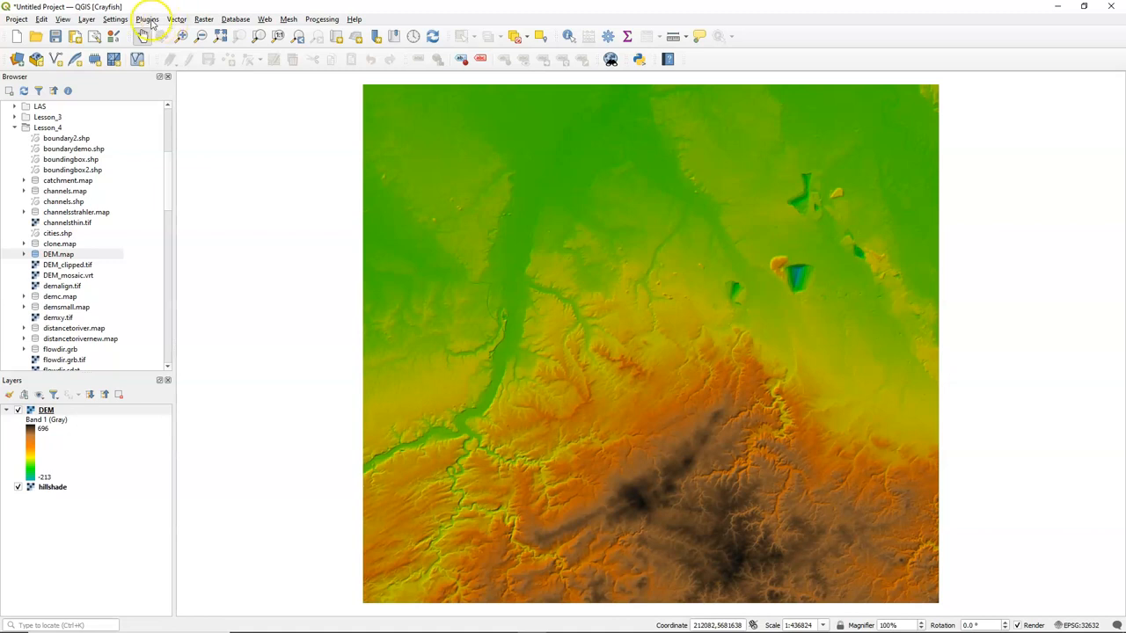
Install the PCRaster Tools plugin from the plugin manager
left_click(148, 18)
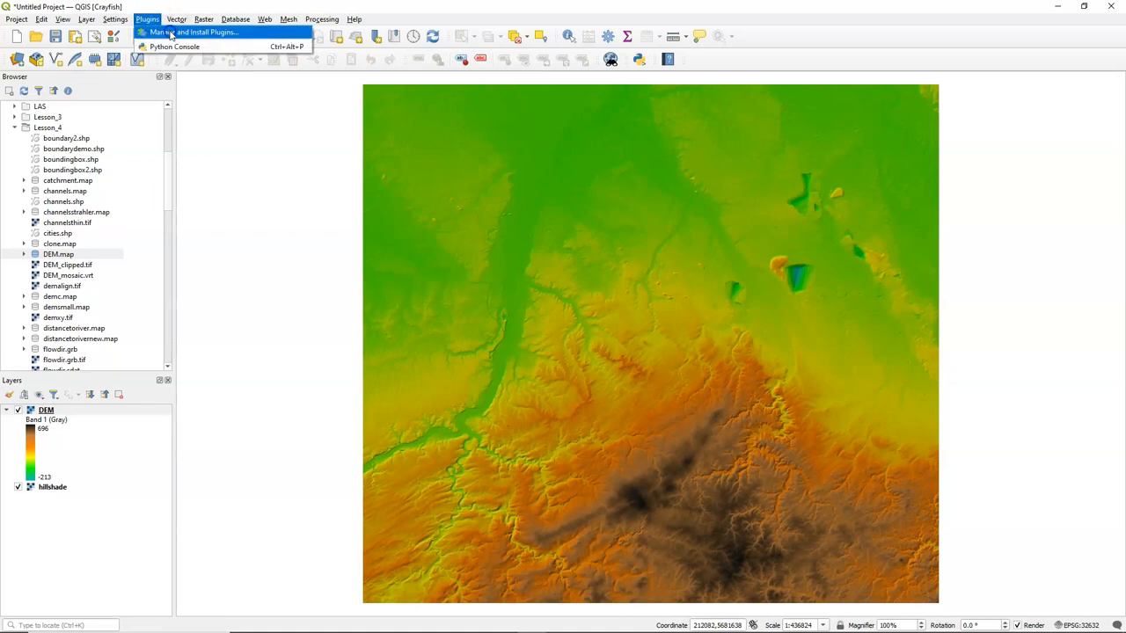
left_click(194, 32)
type("pcr")
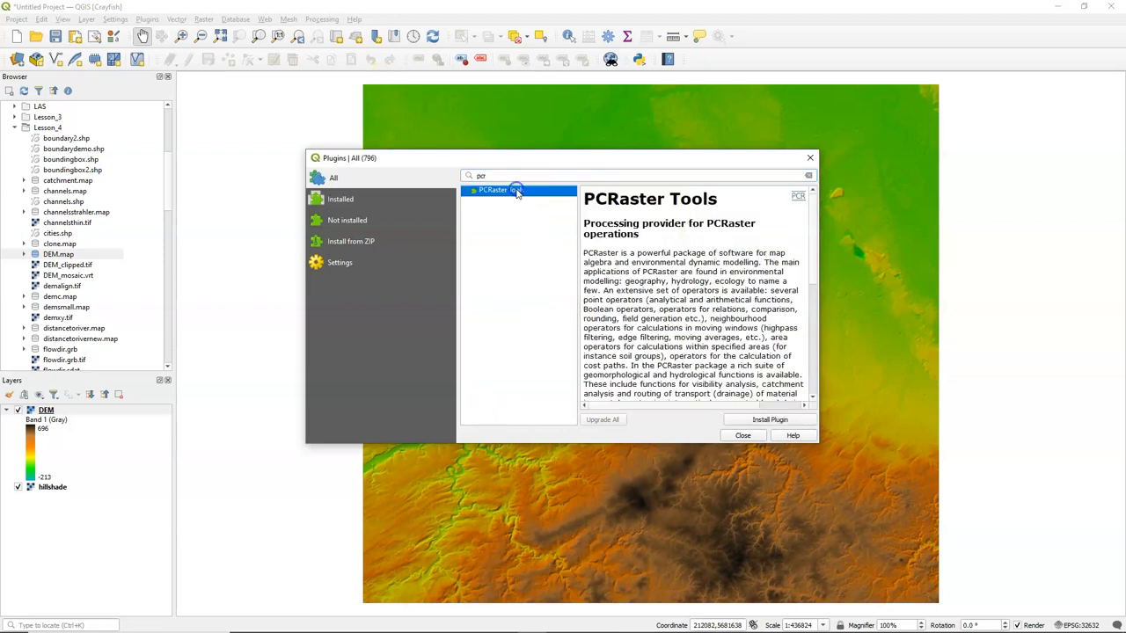
left_click(769, 419)
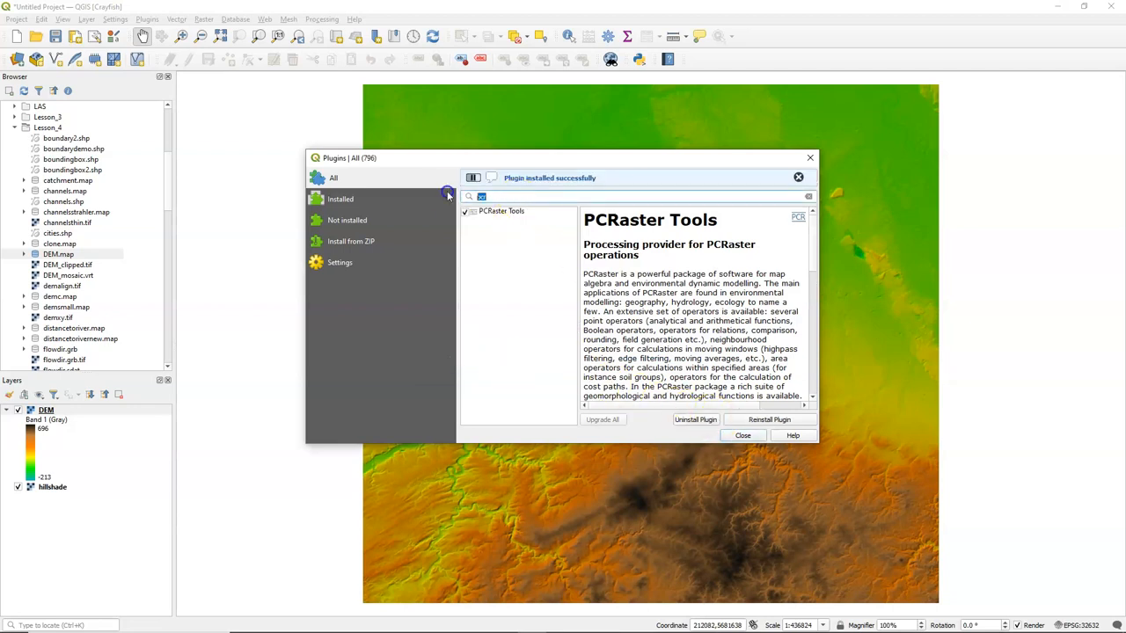
Search 'cray' and install the Crayfish plugin
type("cray")
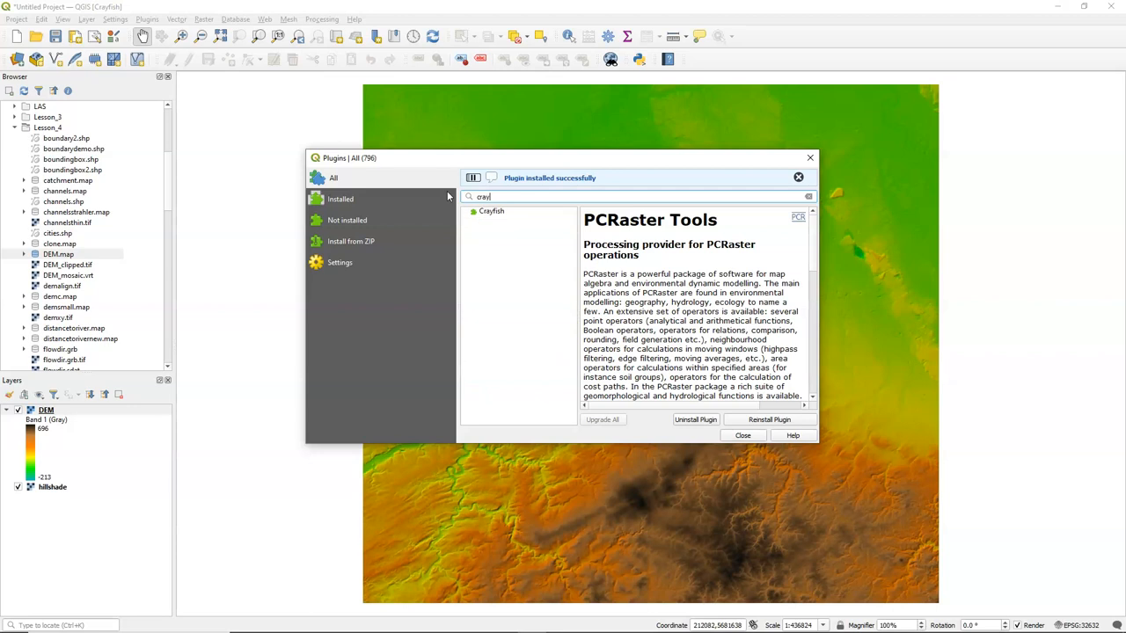
left_click(491, 190)
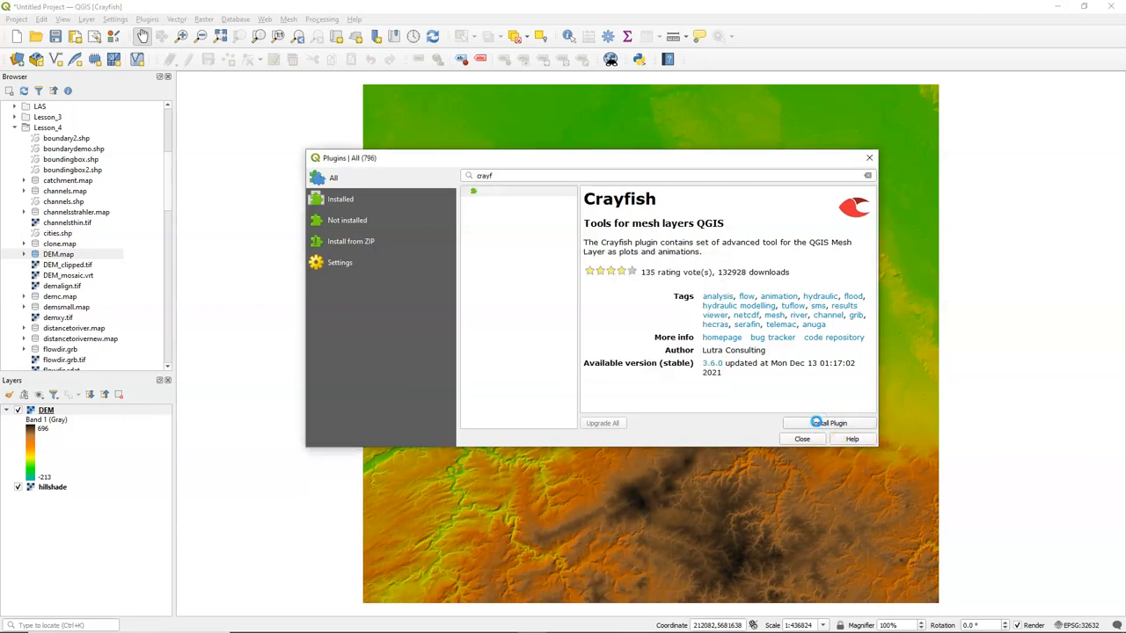
left_click(827, 423)
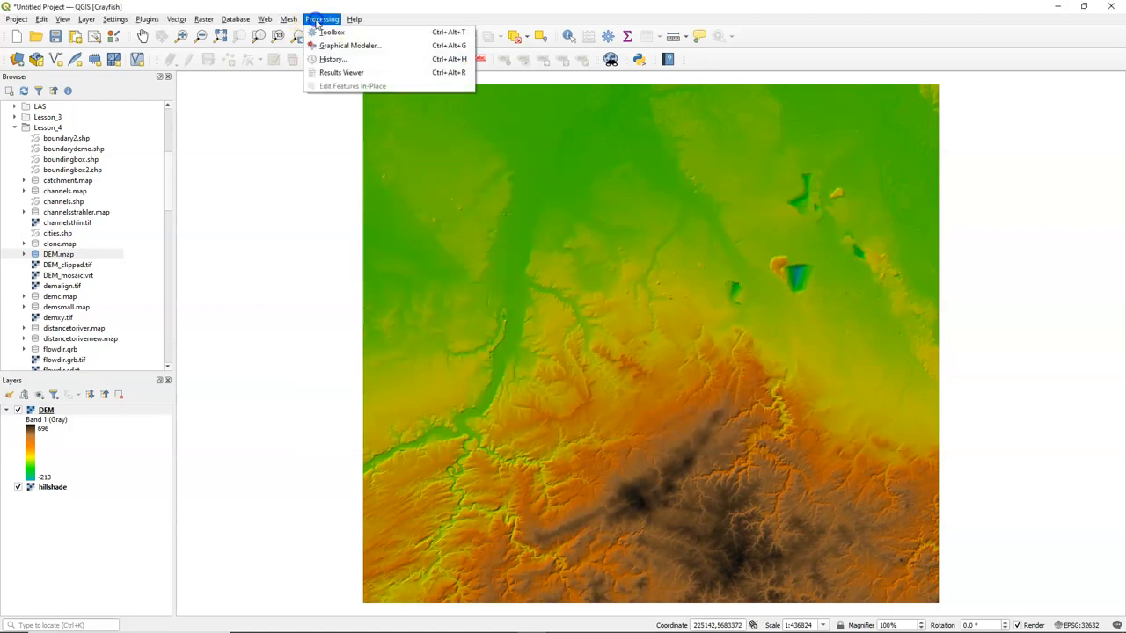
Bring up PCRaster's lddcreate tool from the Hydrological operations group, DEM as input
left_click(331, 32)
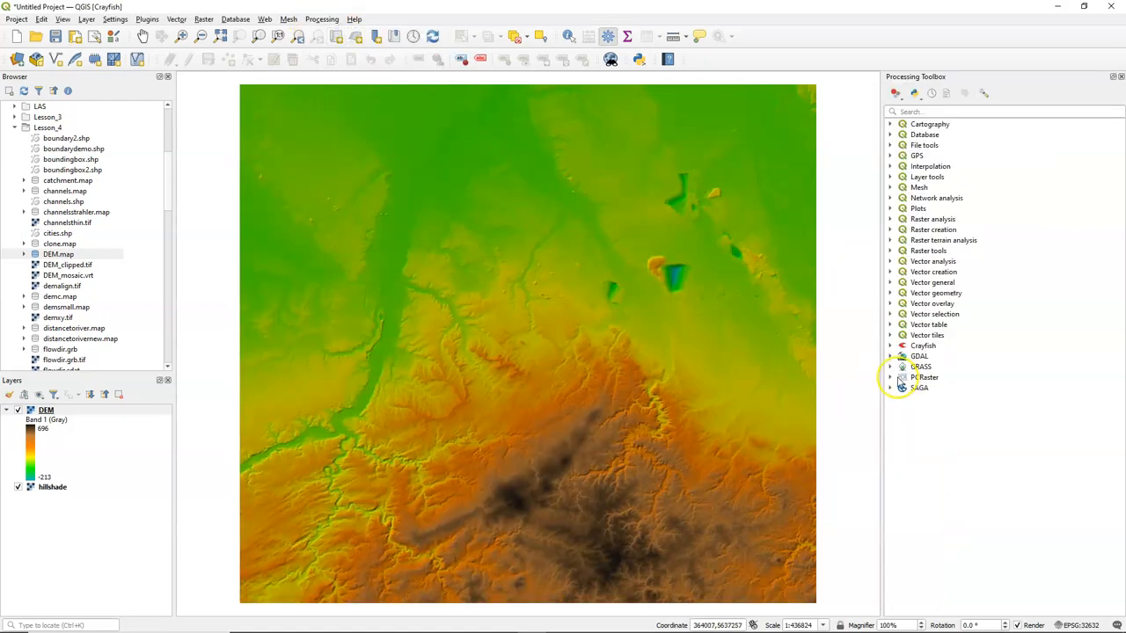
left_click(890, 376)
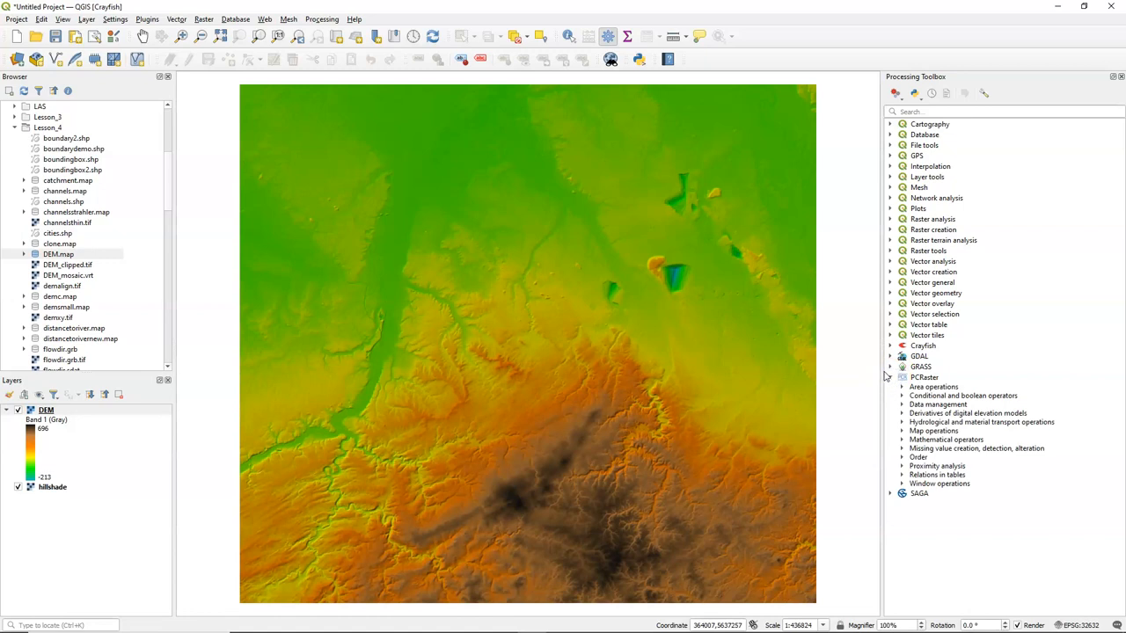
left_click(900, 413)
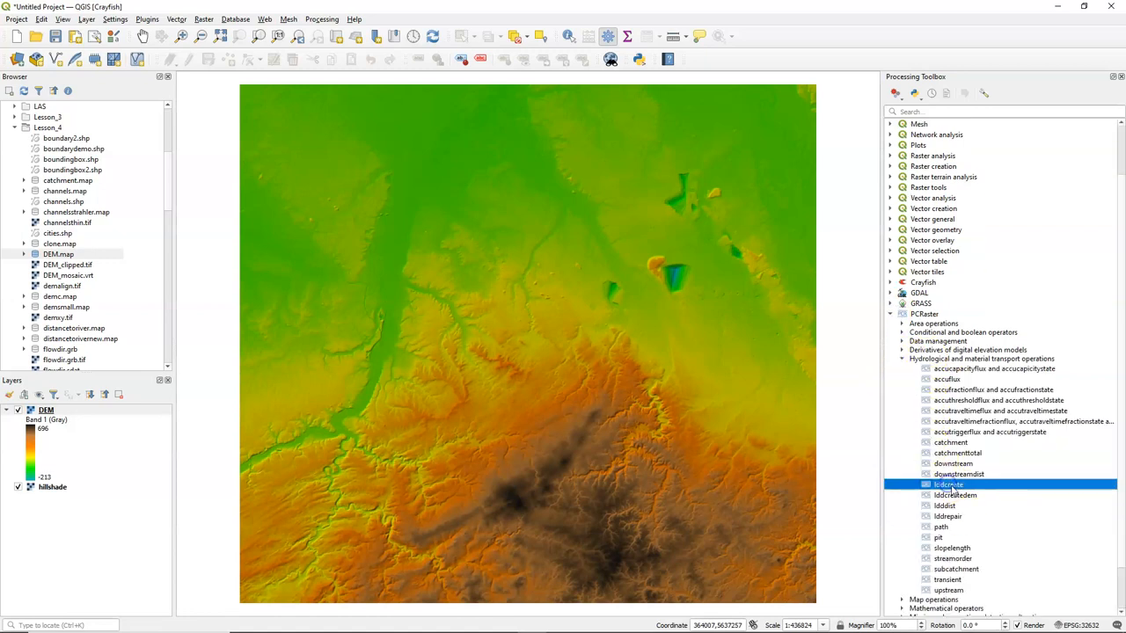
double_click(948, 486)
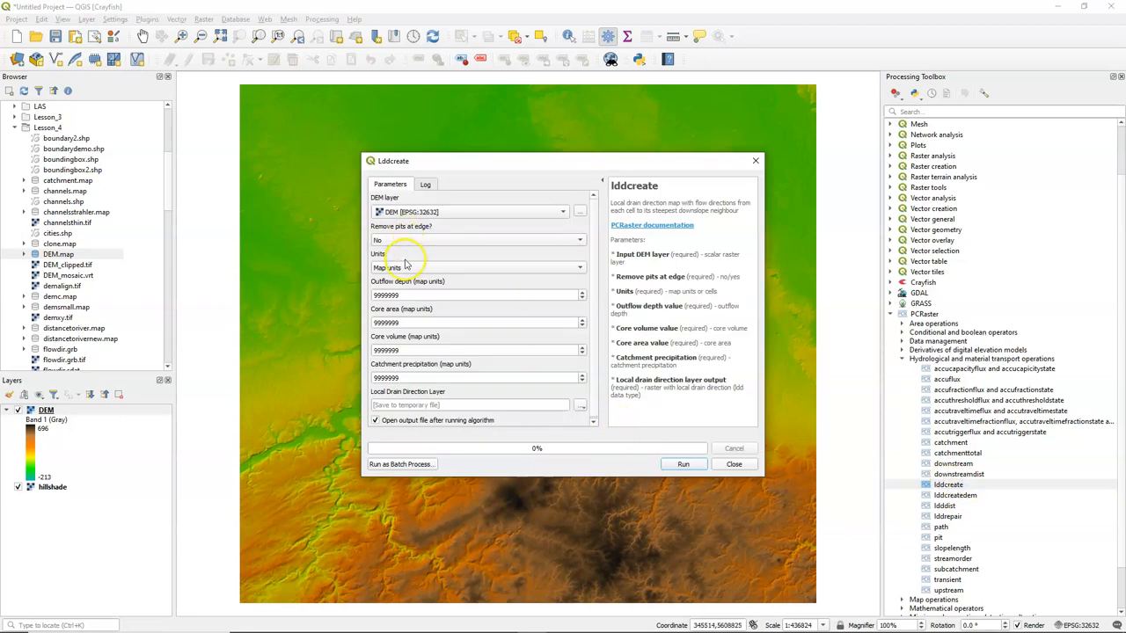
mouse_move(408, 267)
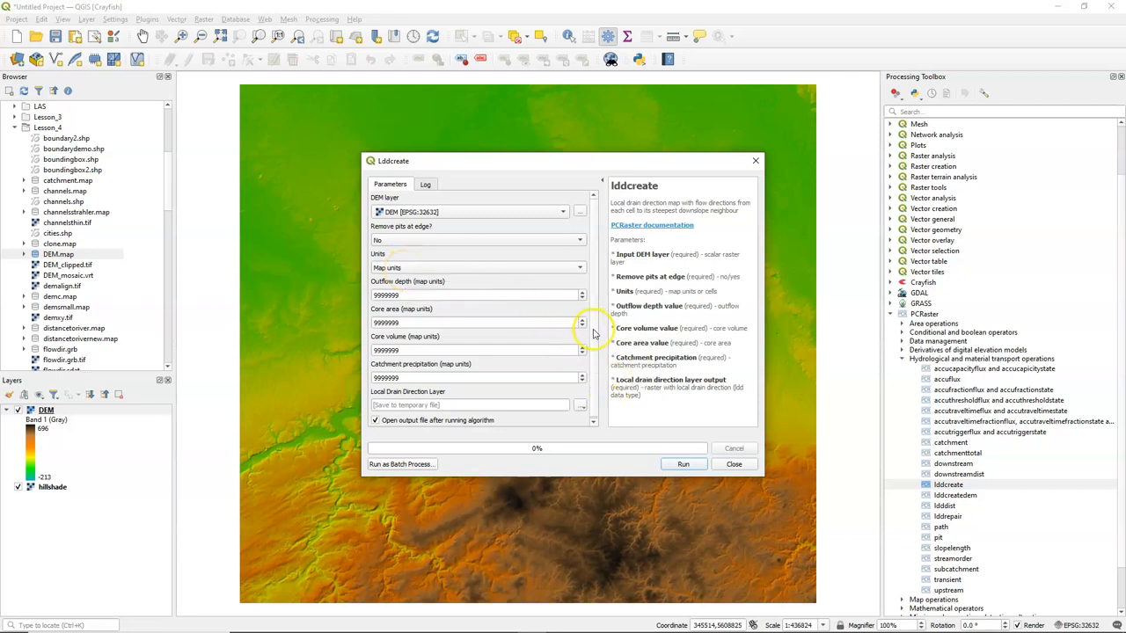
Run lddcreate on the DEM, saving the drain direction output as ldd.map
left_click(581, 404)
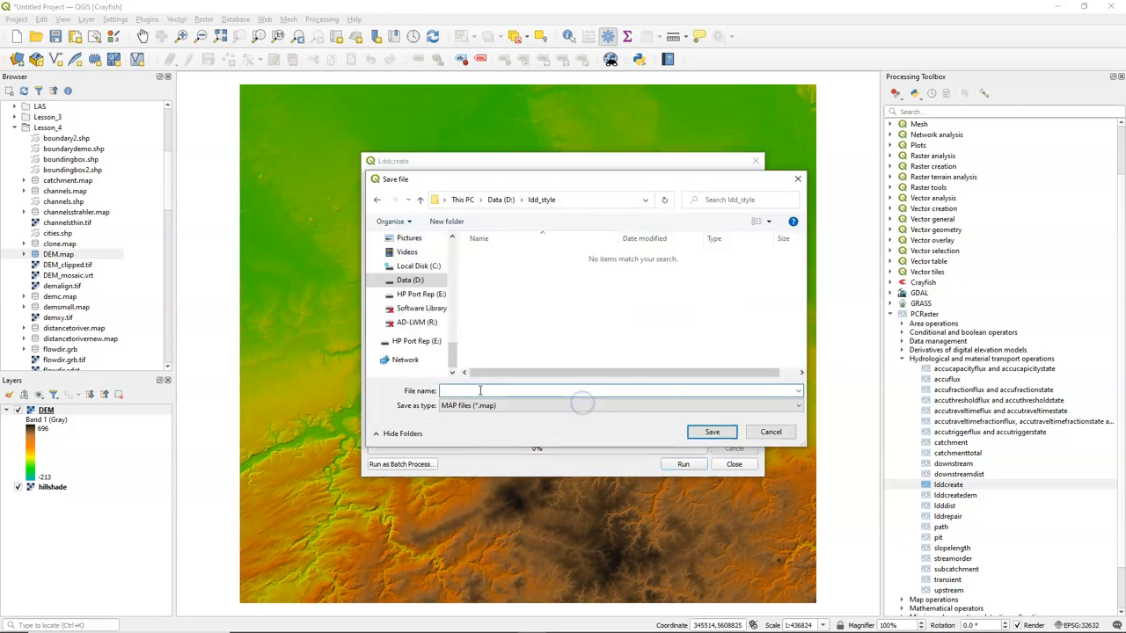
type("ld")
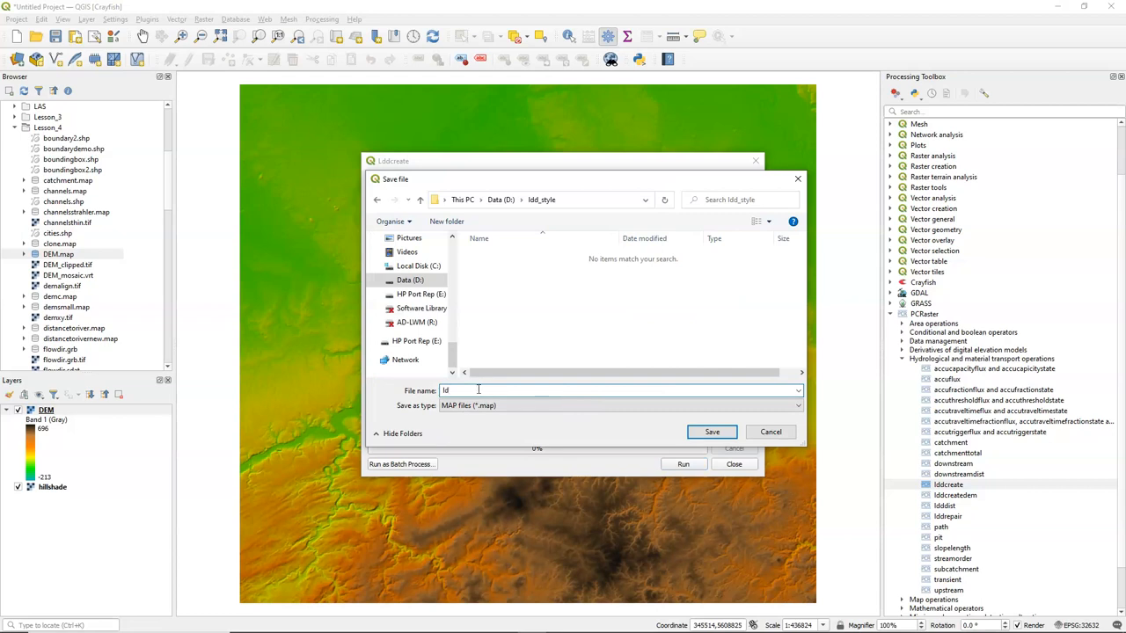
left_click(711, 431)
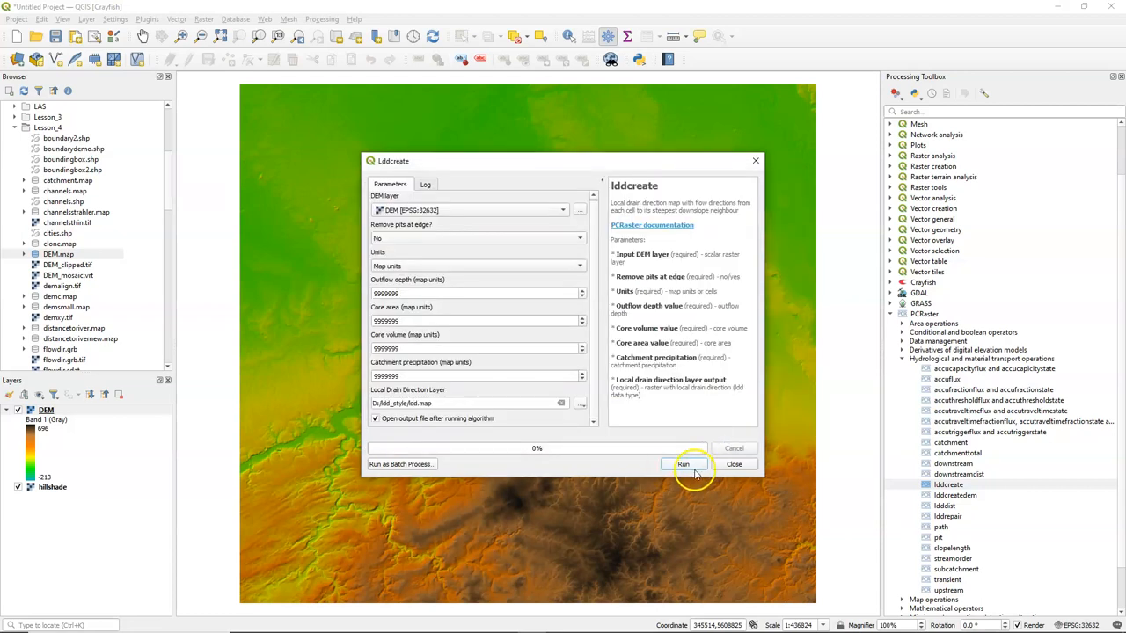
left_click(683, 464)
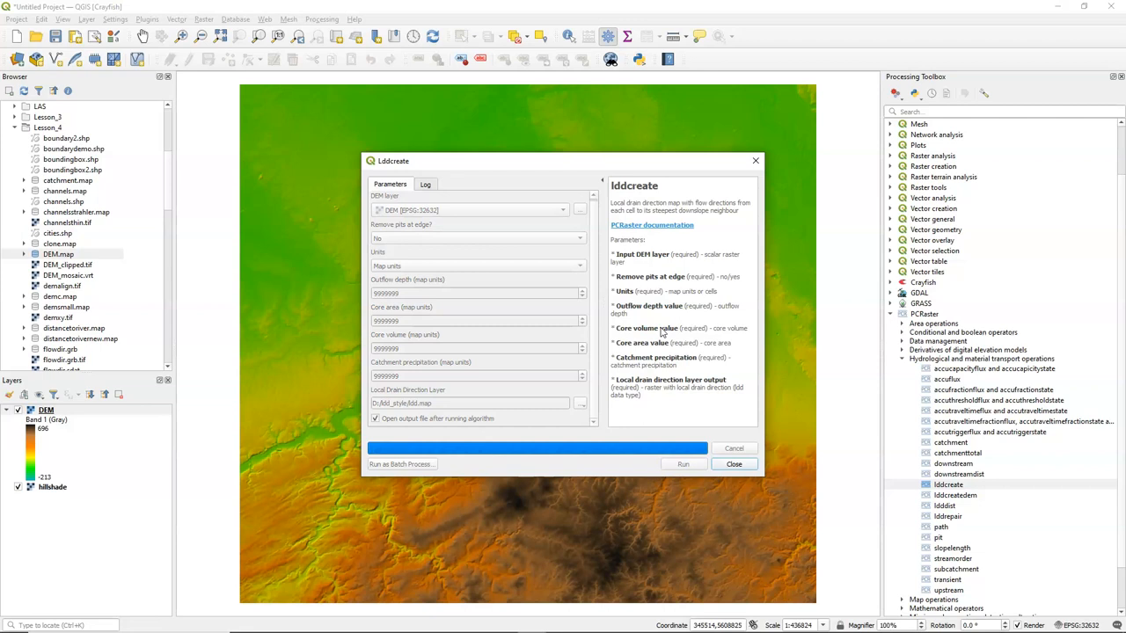
left_click(683, 464)
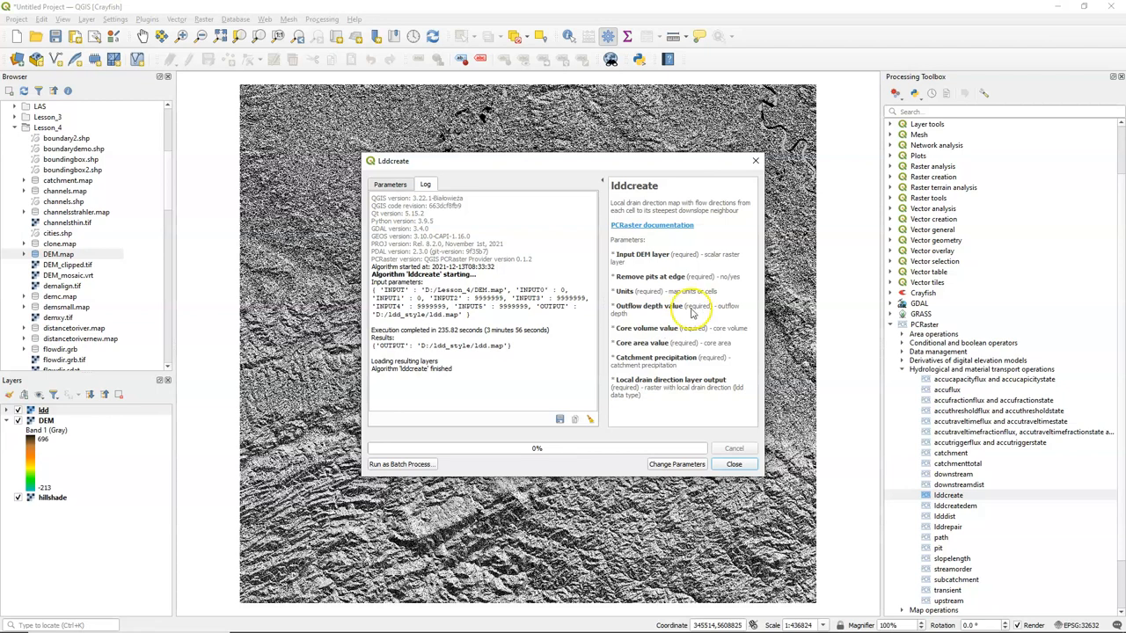
left_click(734, 465)
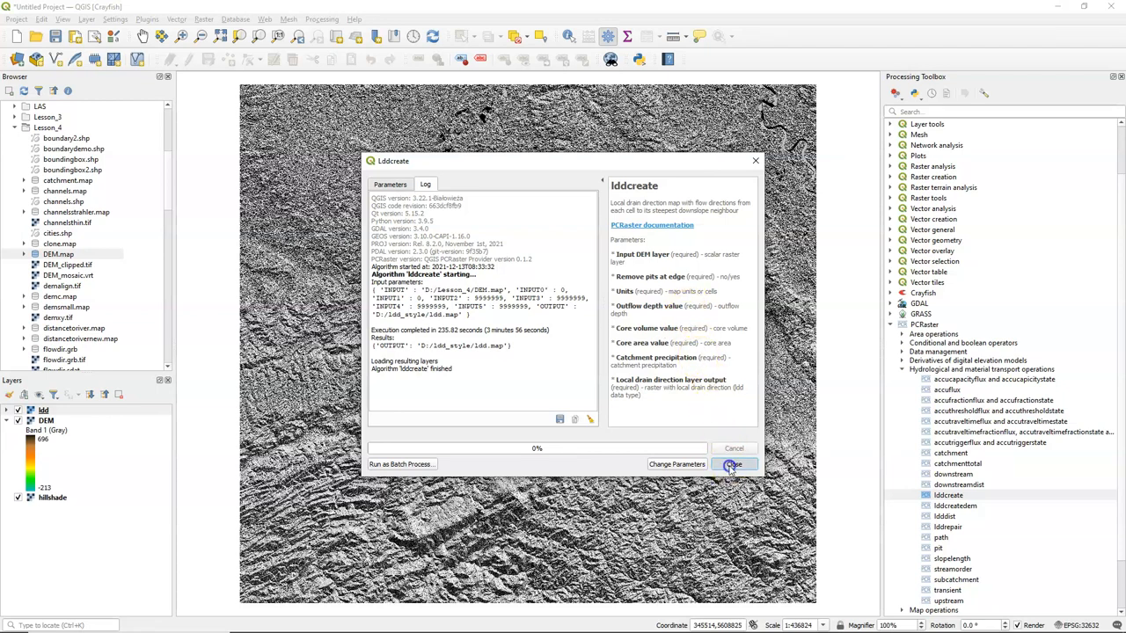
left_click(732, 464)
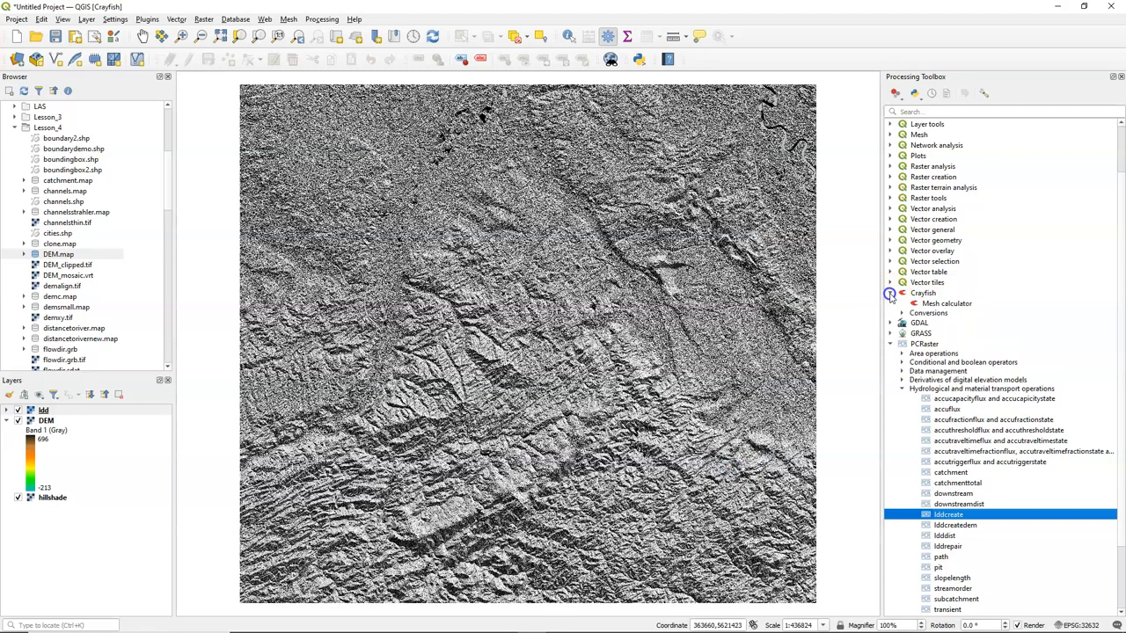
Bring up Crayfish's PCRaster LDD to GRIB conversion tool
left_click(891, 313)
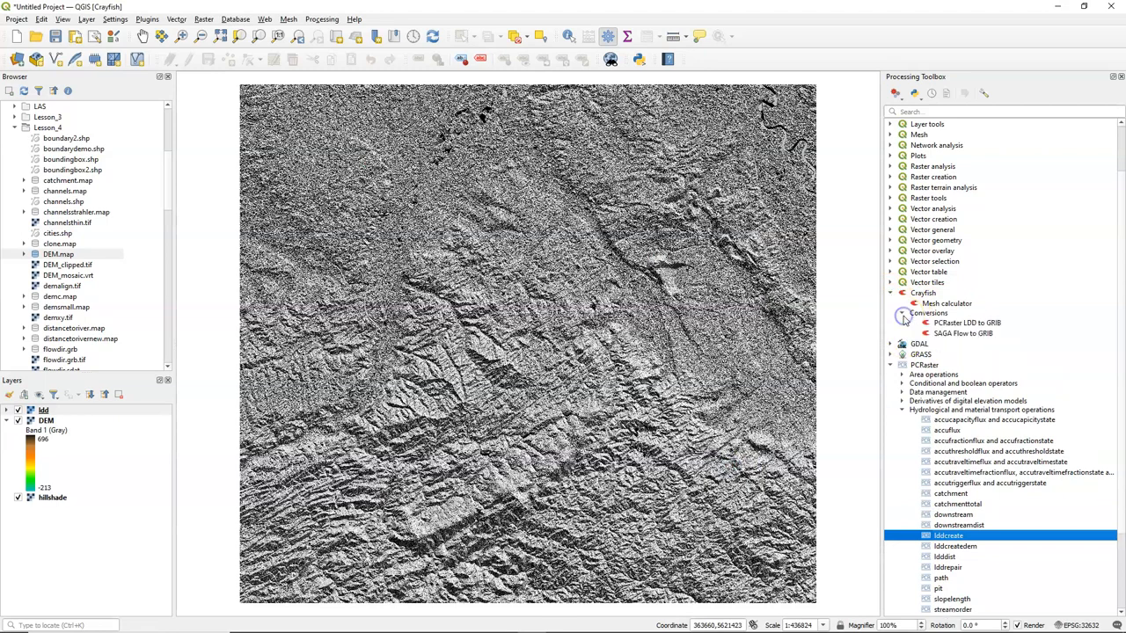
left_click(967, 322)
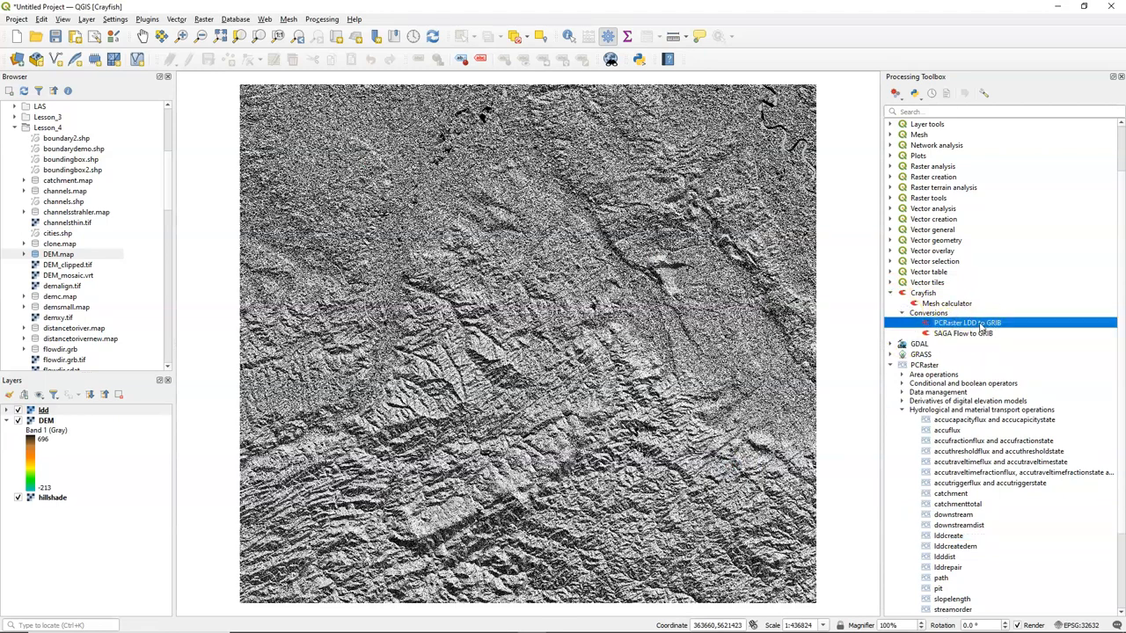
double_click(968, 324)
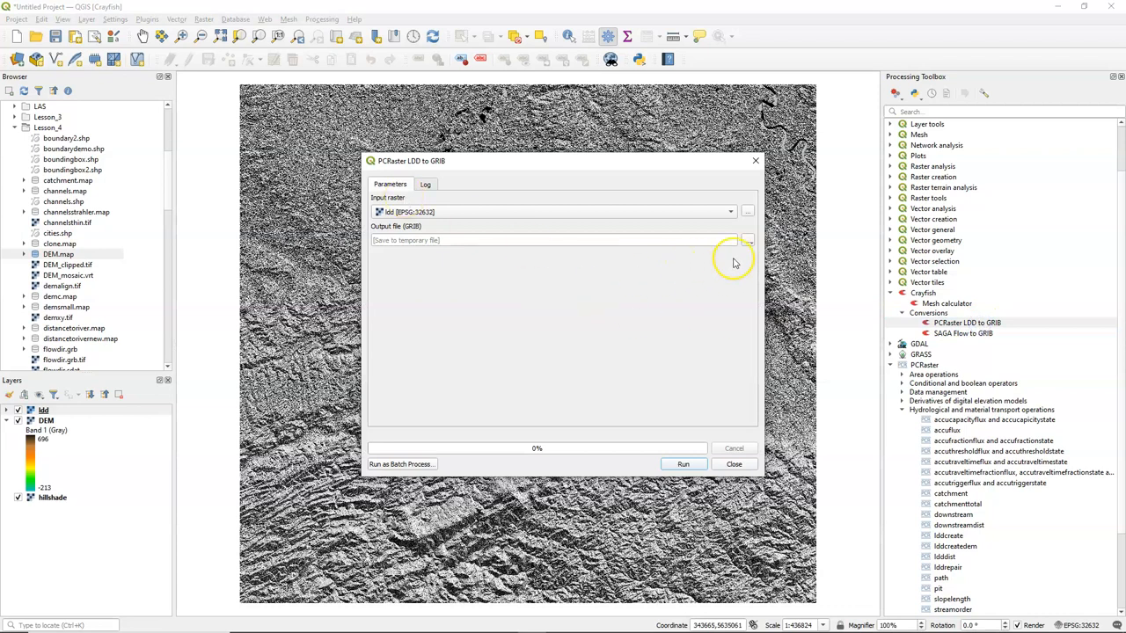
Convert the ldd map to a GRIB file named lddmesh and run it
left_click(746, 239)
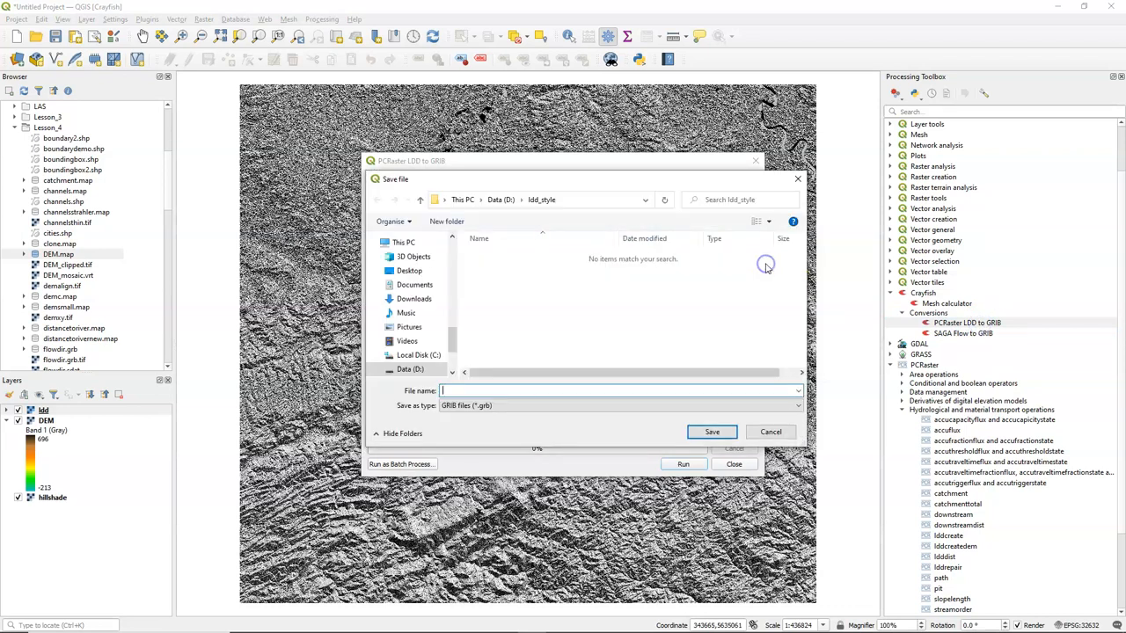
type("lddmes")
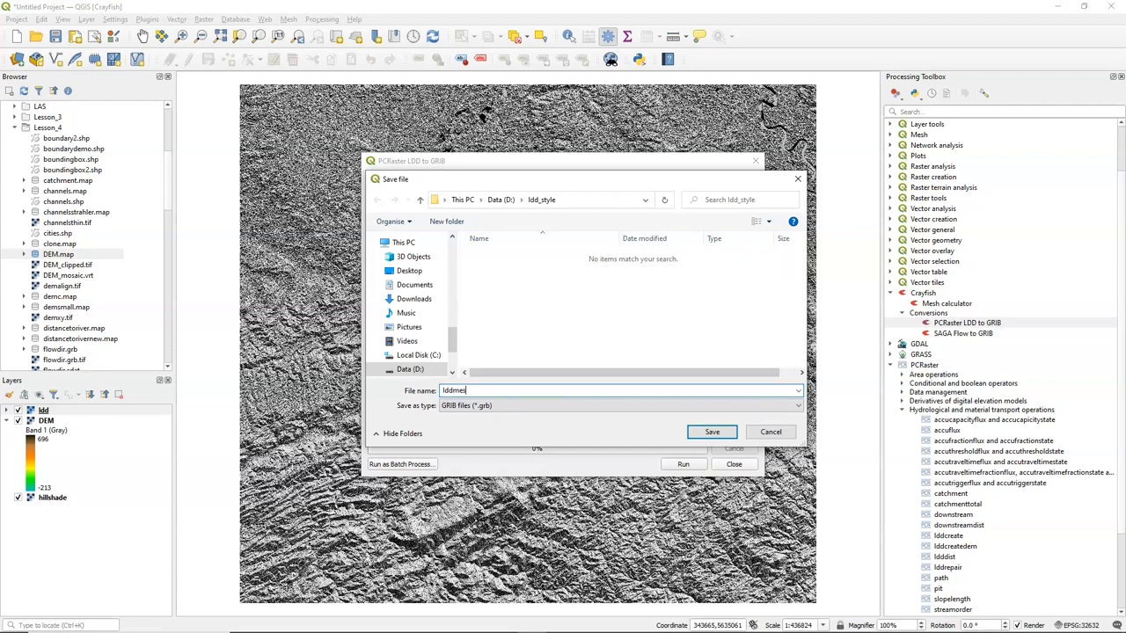
left_click(711, 433)
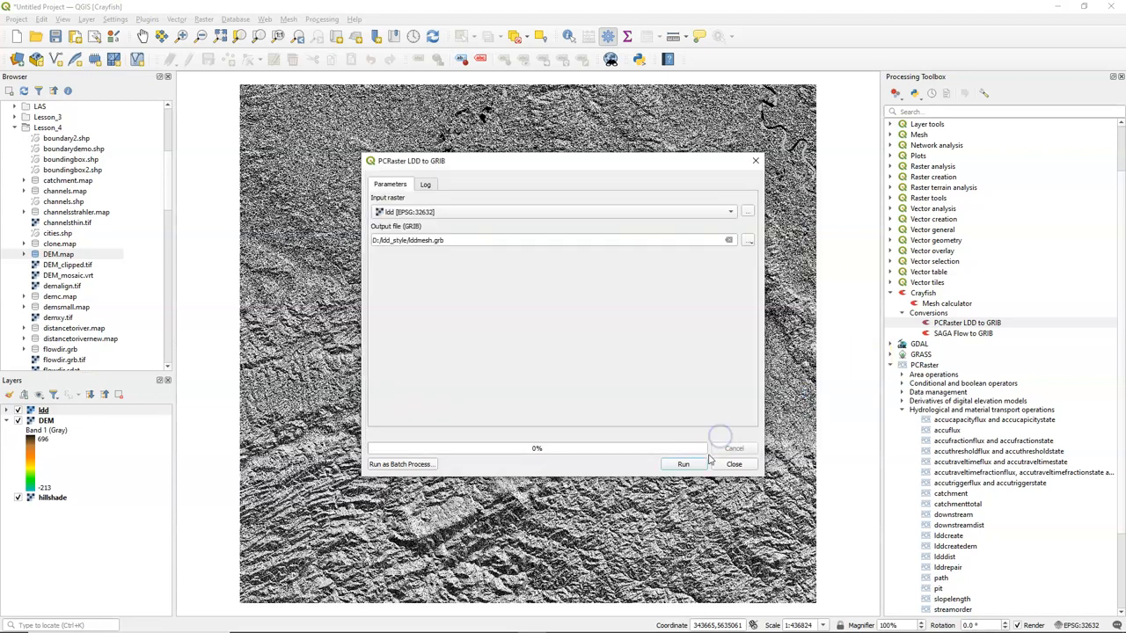
left_click(682, 465)
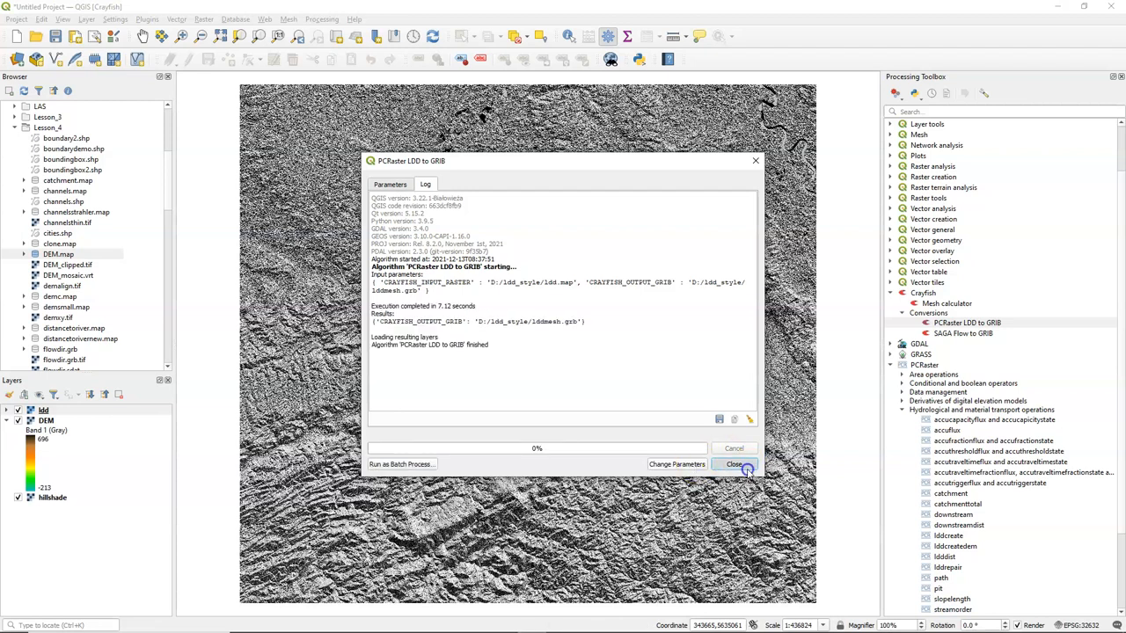
left_click(734, 465)
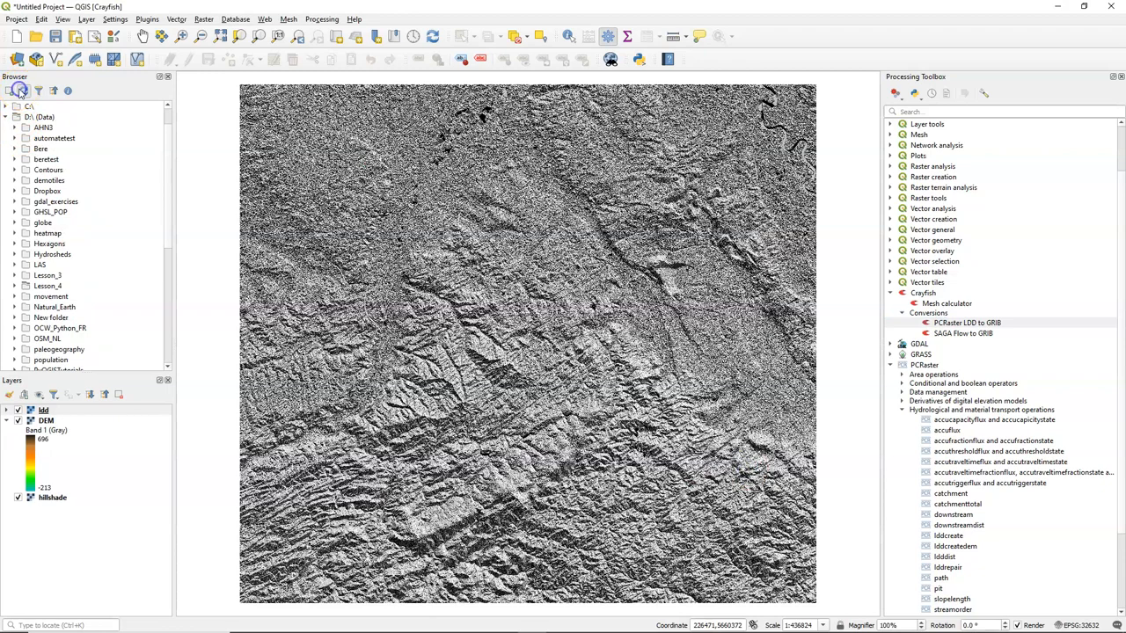
Refresh the Browser, expand lddmesh.grb and add its lddmesh mesh layer to the project
left_click(14, 275)
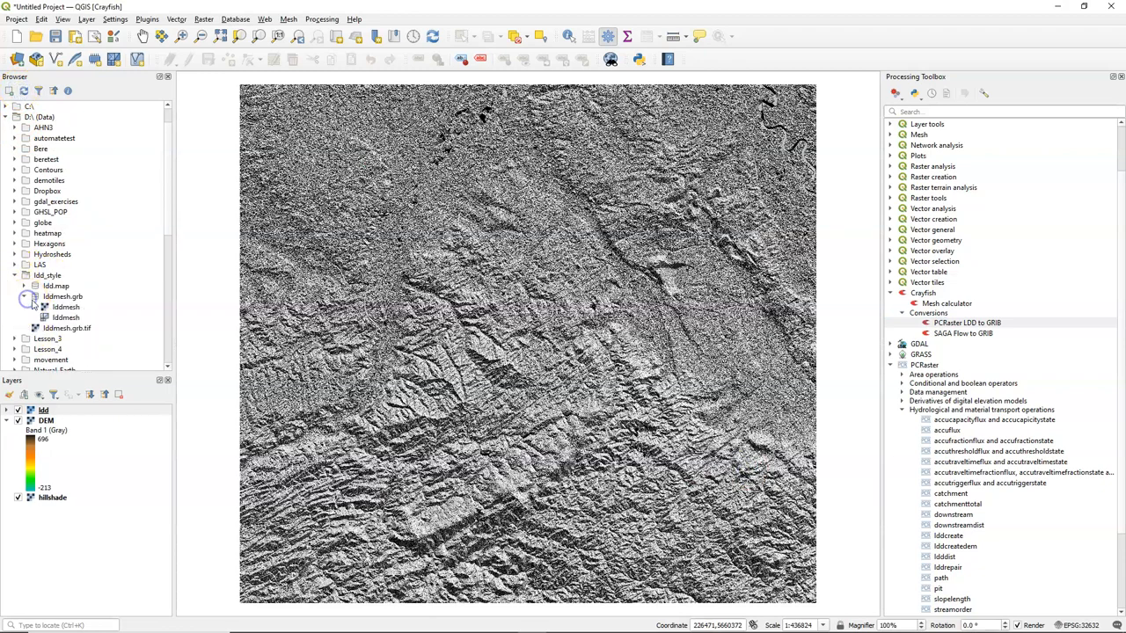
left_click(67, 317)
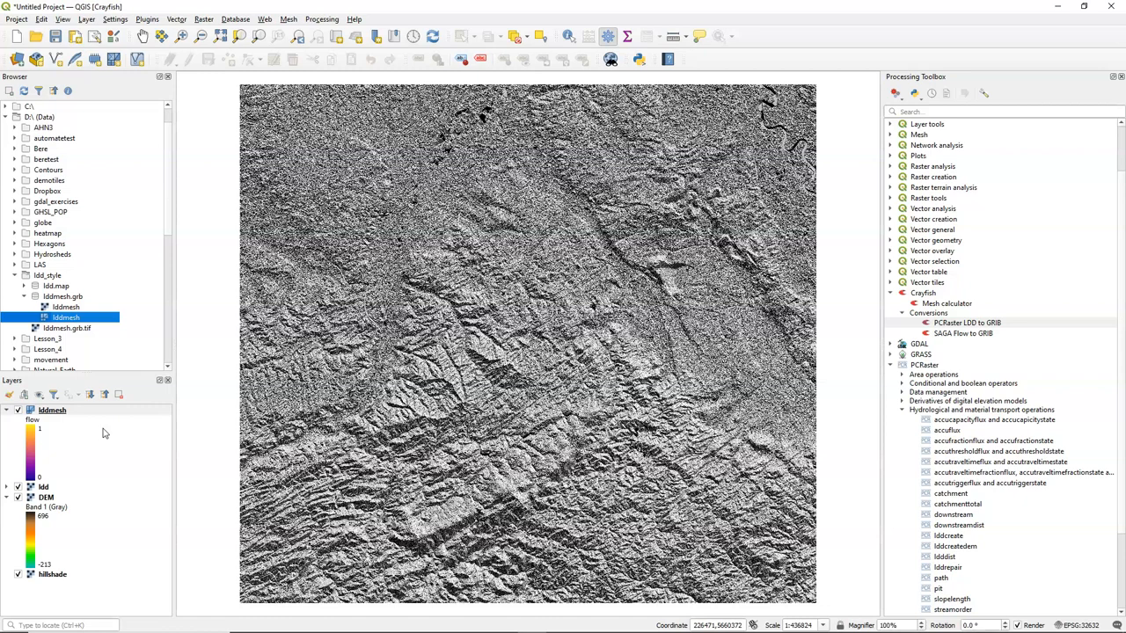
left_click(51, 410)
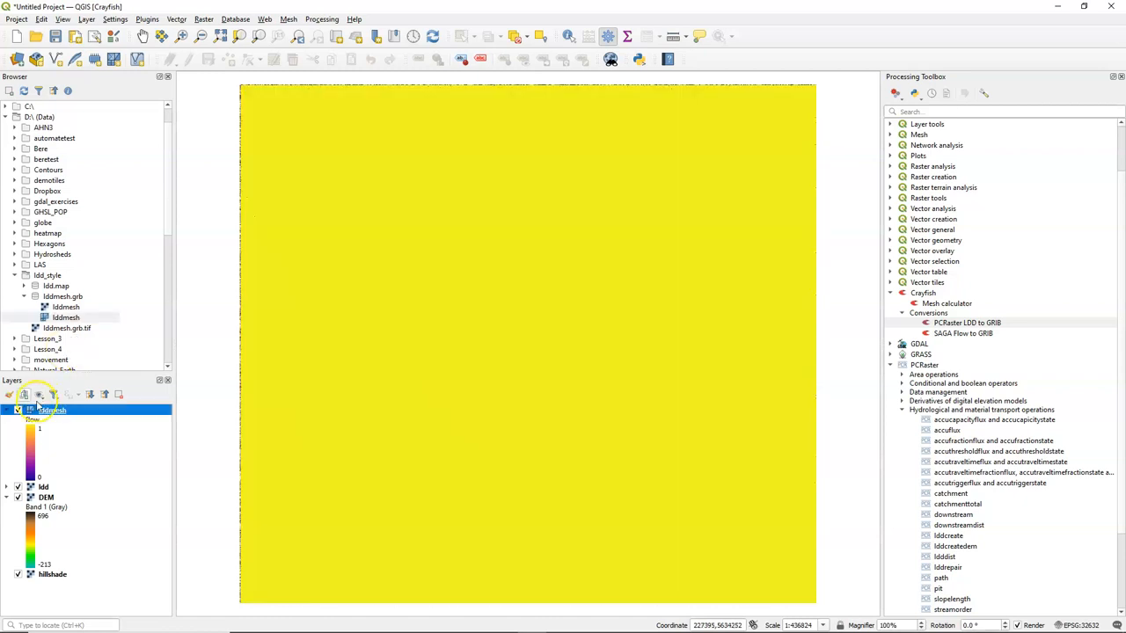
mouse_move(10, 394)
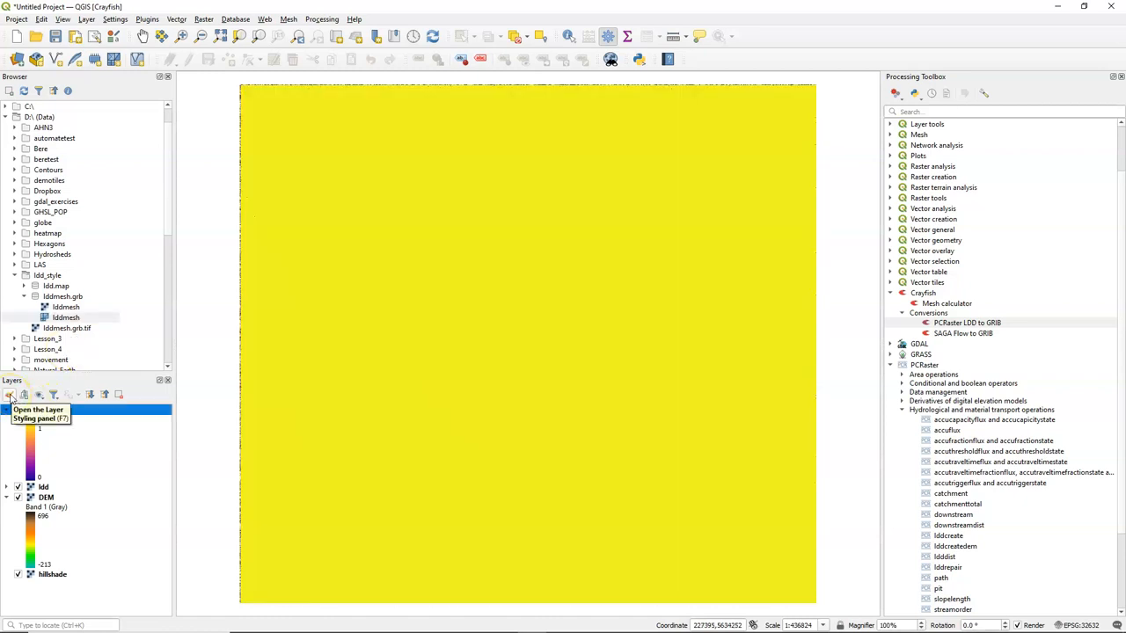
Enable the lddmesh flow dataset as vectors in Layer Styling and show it as arrows
left_click(11, 394)
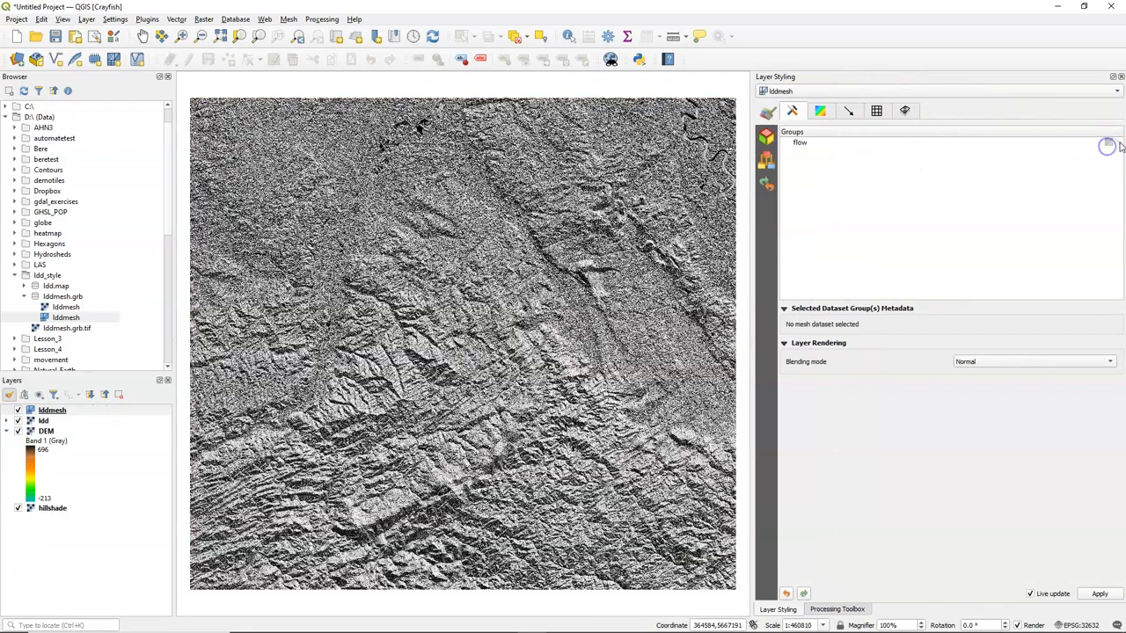
left_click(799, 143)
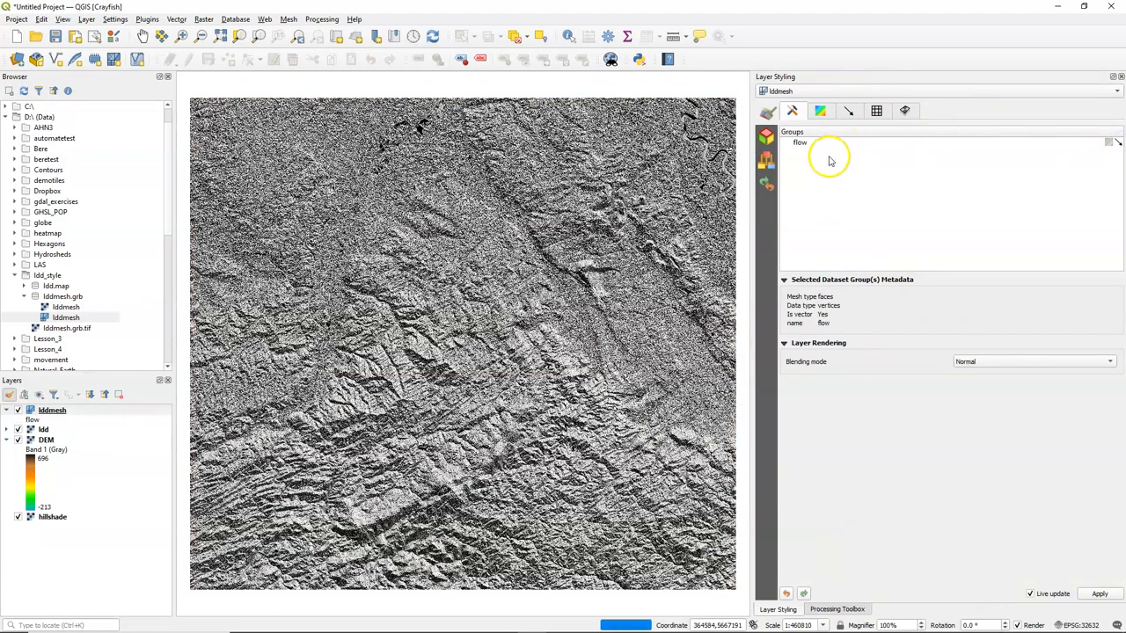
left_click(51, 410)
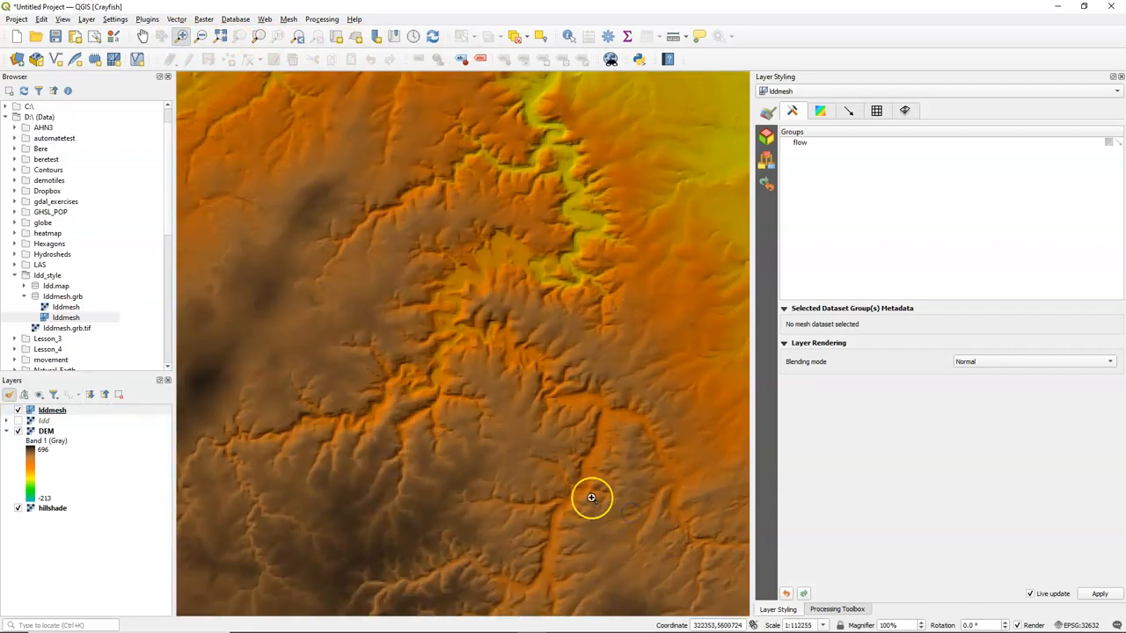
scroll("down", 3)
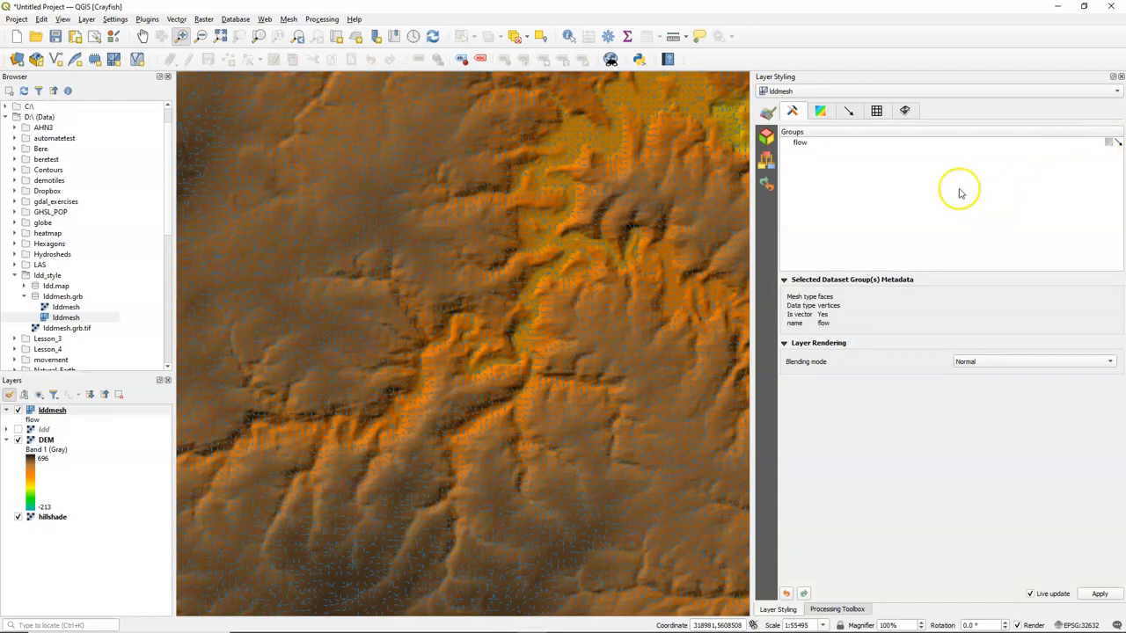
left_click(848, 111)
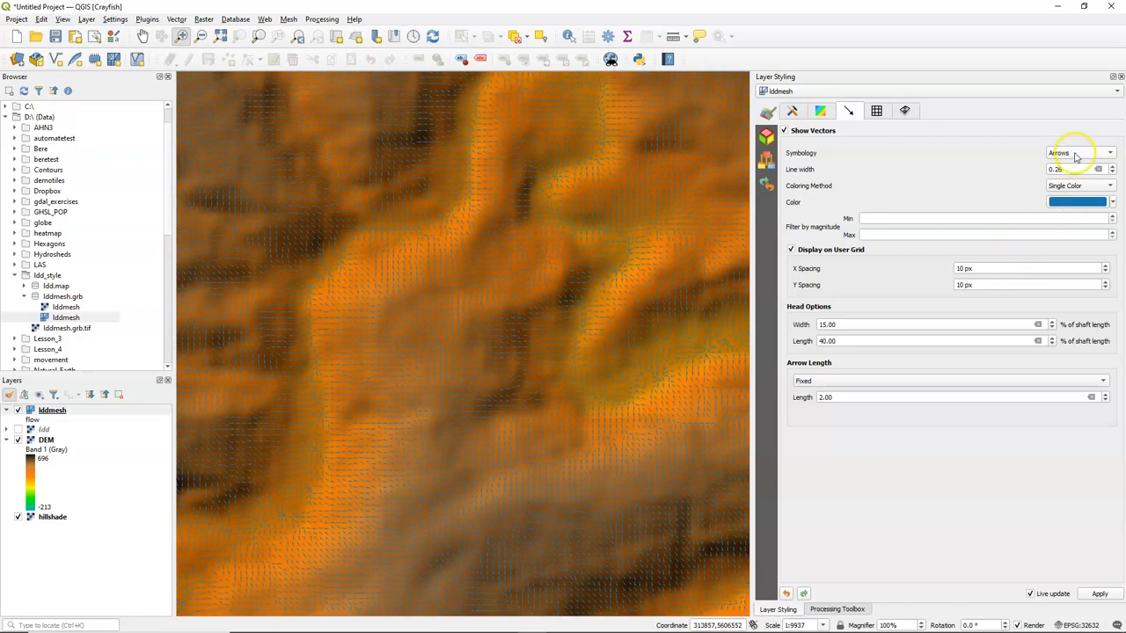
Set the flow vector symbology to Streamlines
left_click(1076, 151)
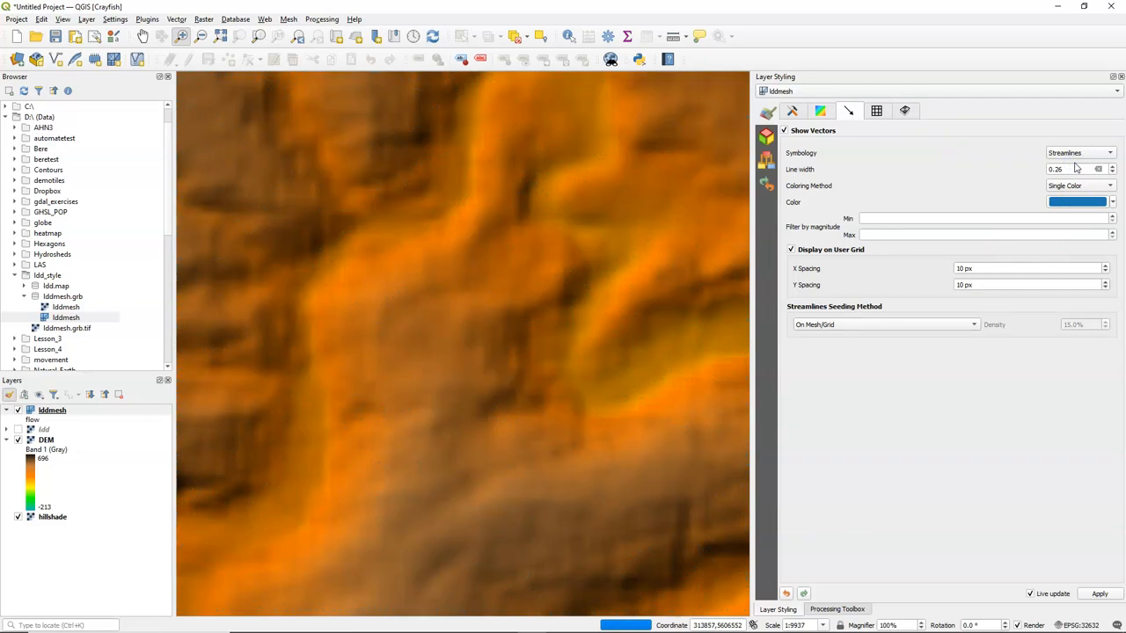
left_click(1098, 595)
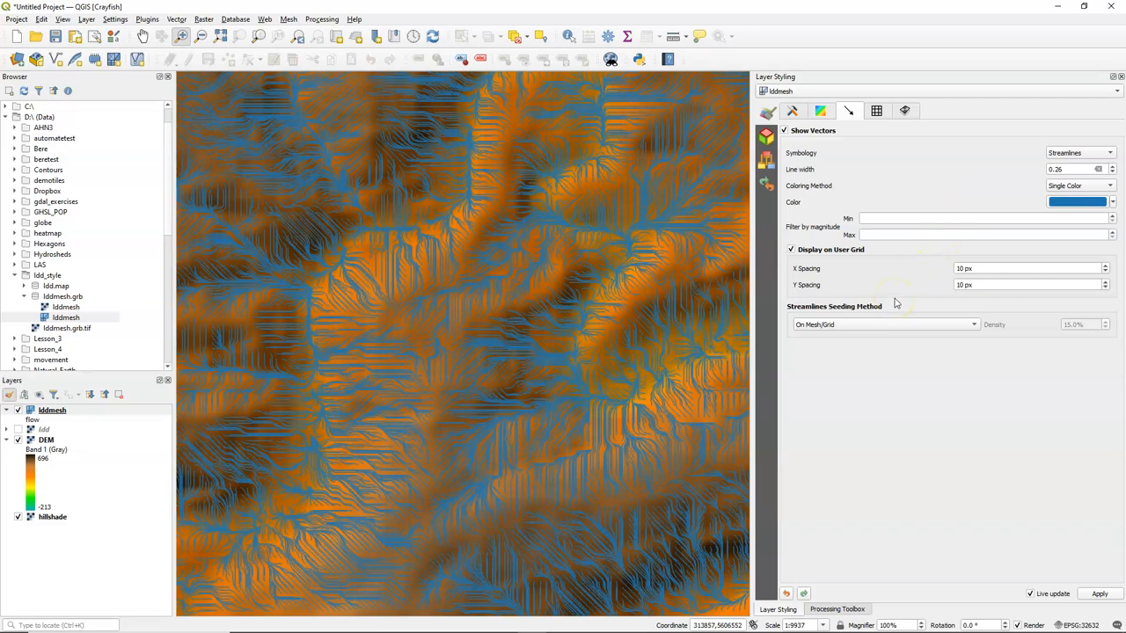
left_click(983, 219)
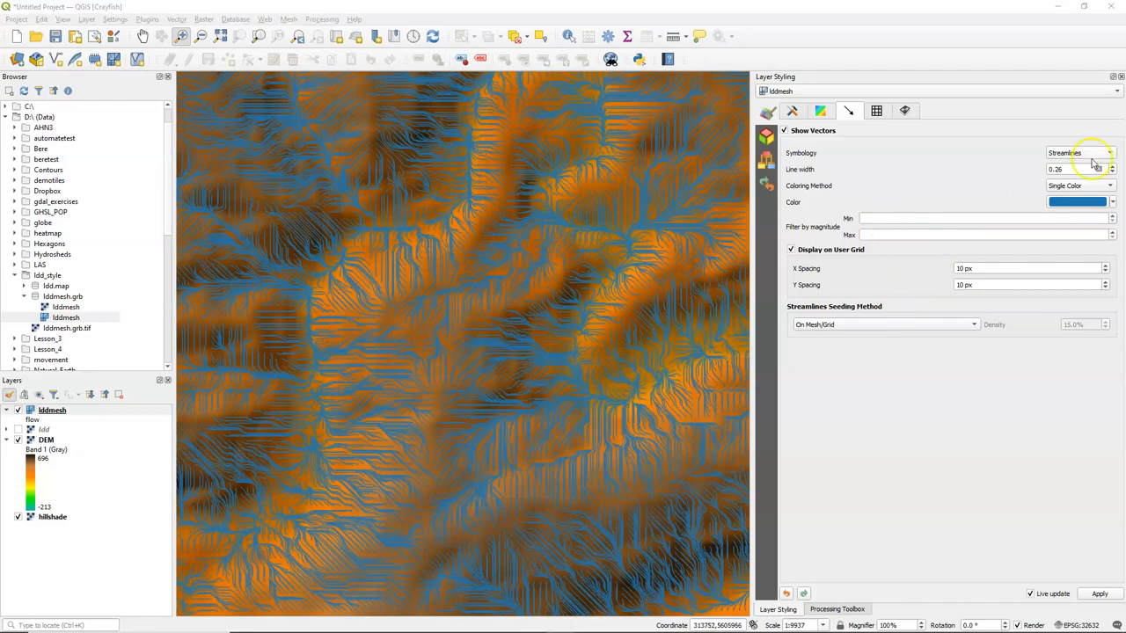
Set the flow vector symbology to Traces with a particle count of 10000
left_click(1077, 151)
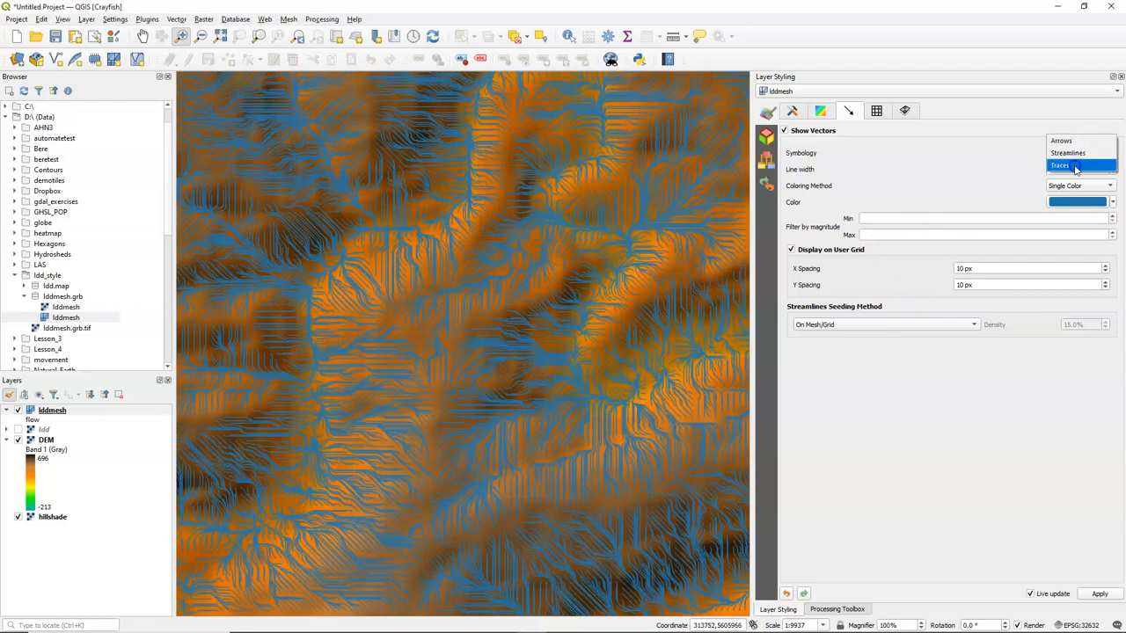
left_click(1059, 166)
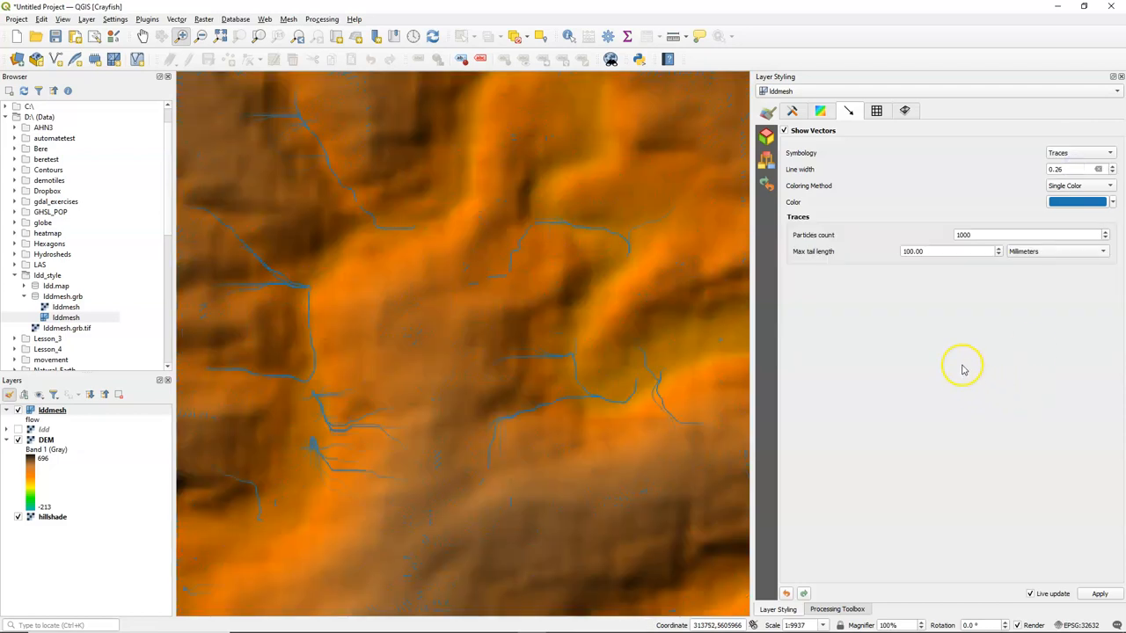
type("10000")
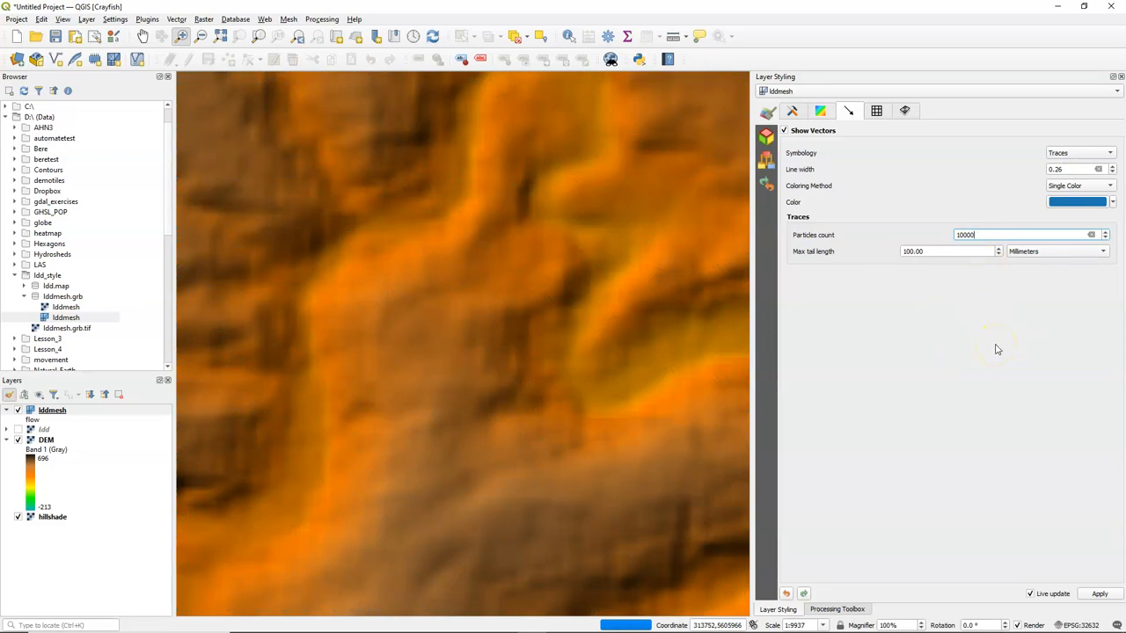
left_click(1097, 595)
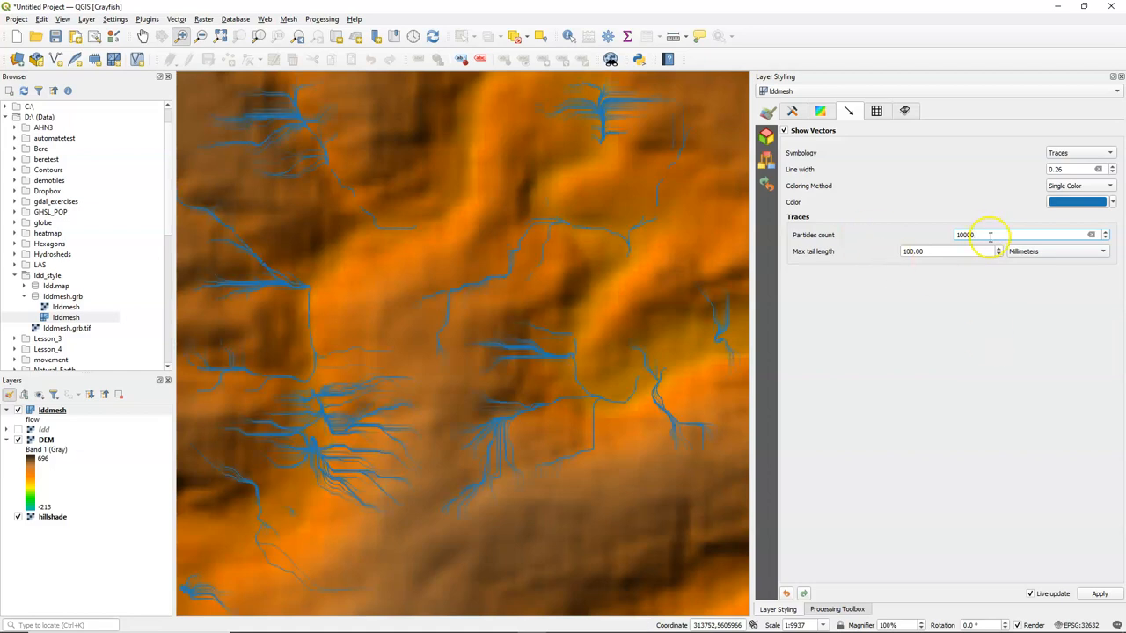
type("10000")
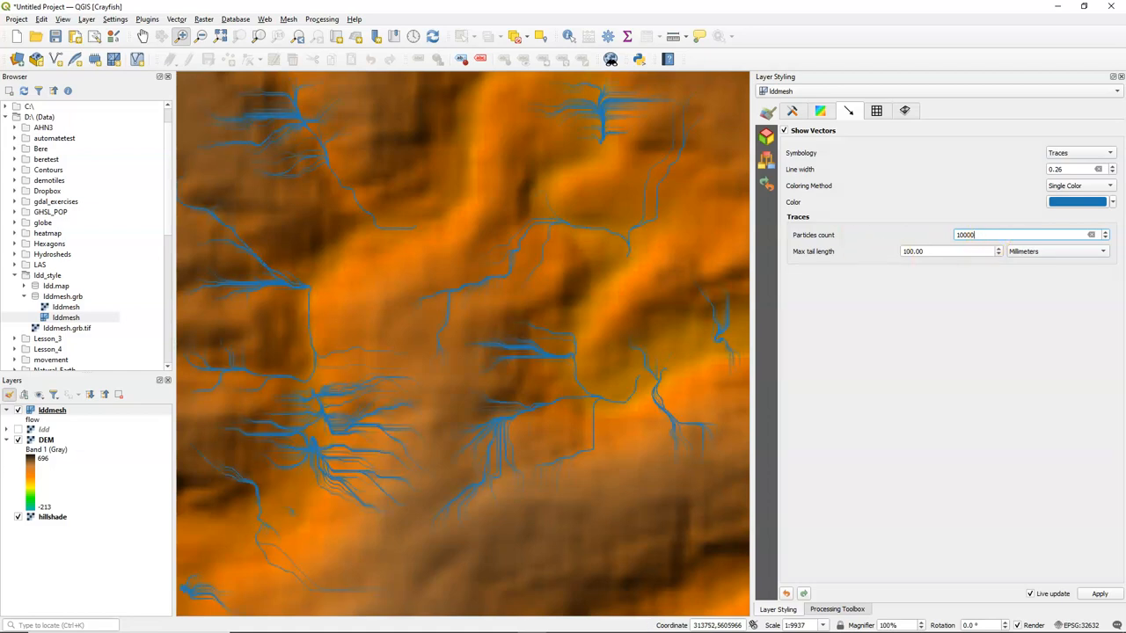